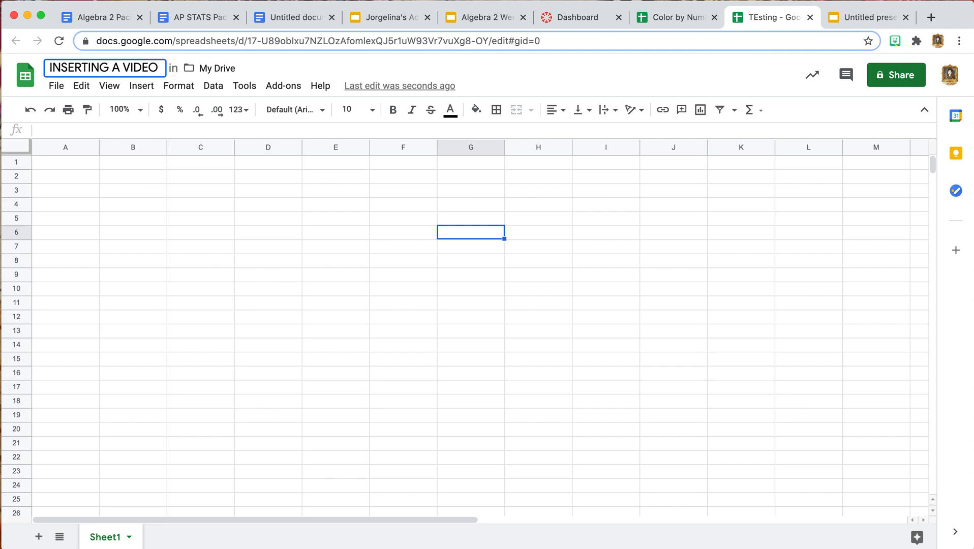
Step: Switch to the blank 'Untitled presentation' Google Slides deck
{"action": "left_click", "coordinate": [863, 17]}
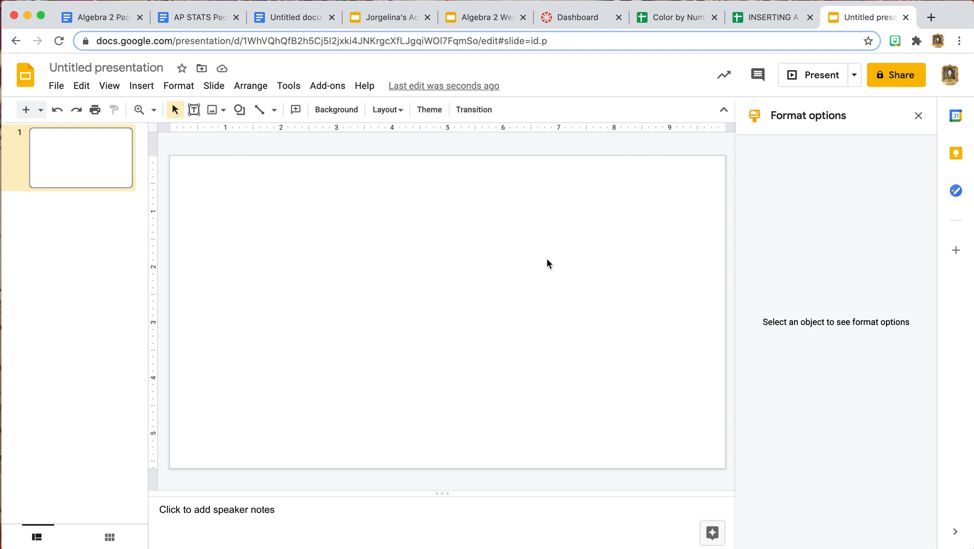
{"action": "mouse_move", "coordinate": [242, 226]}
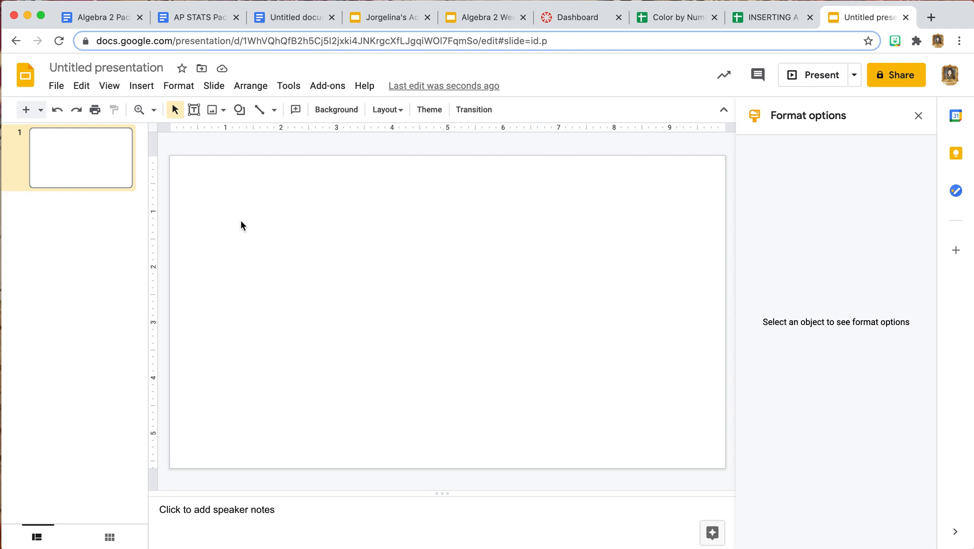
{"action": "mouse_move", "coordinate": [141, 85]}
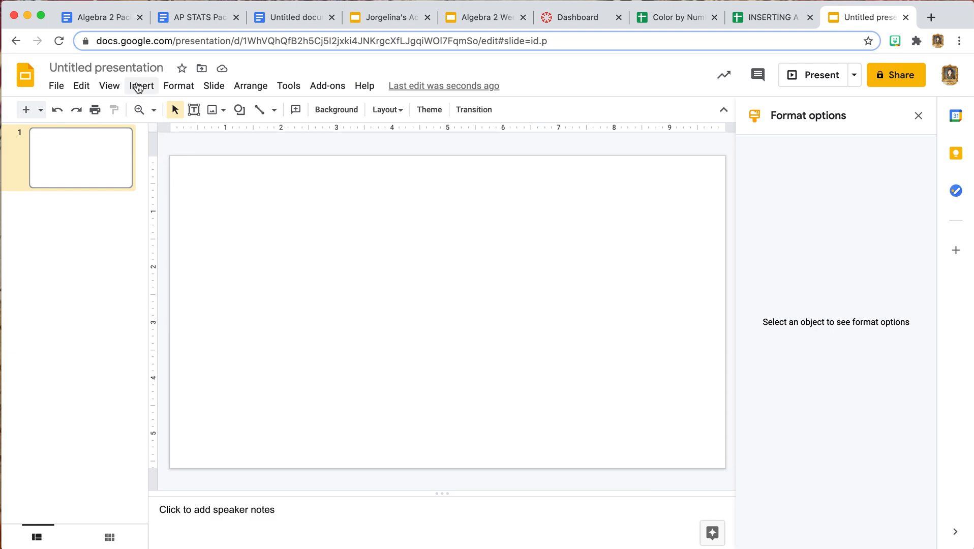
Step: Insert the Screen Recording video from My Drive onto the blank slide
{"action": "left_click", "coordinate": [141, 85]}
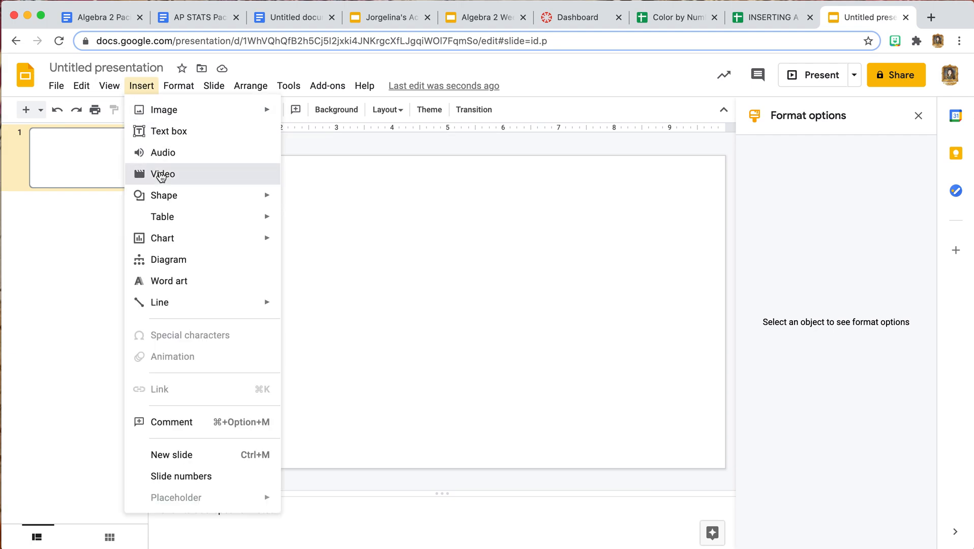
{"action": "left_click", "coordinate": [162, 174]}
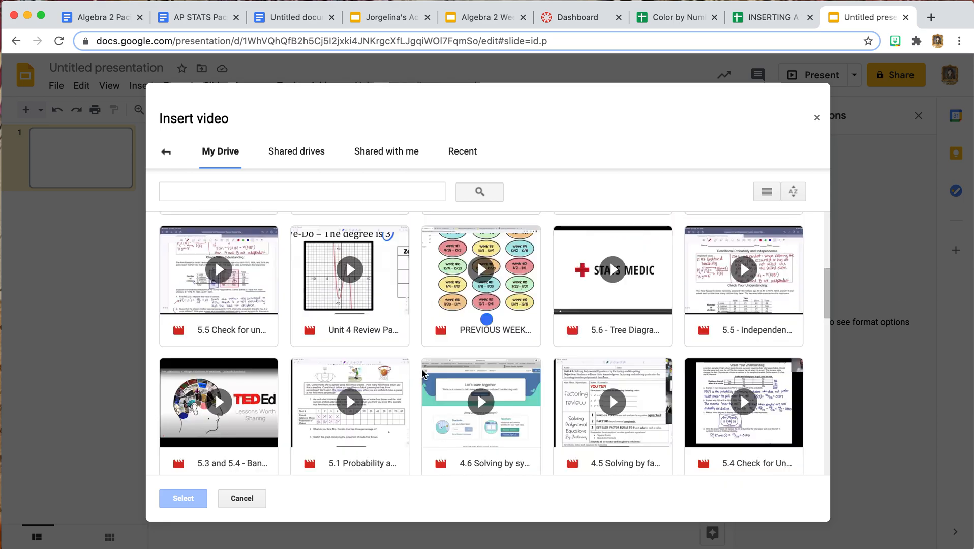
{"action": "scroll", "scroll_direction": "up", "scroll_amount": 3}
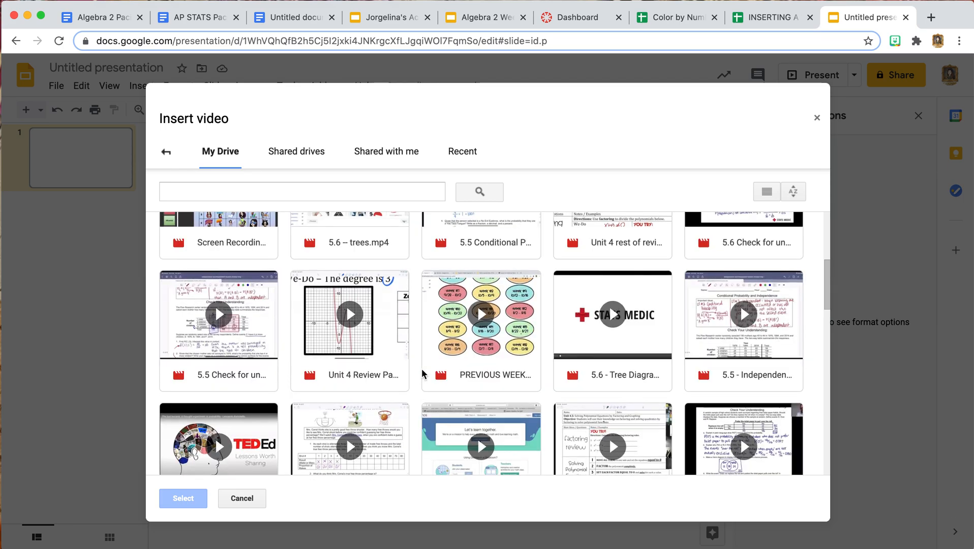
{"action": "left_click", "coordinate": [218, 312]}
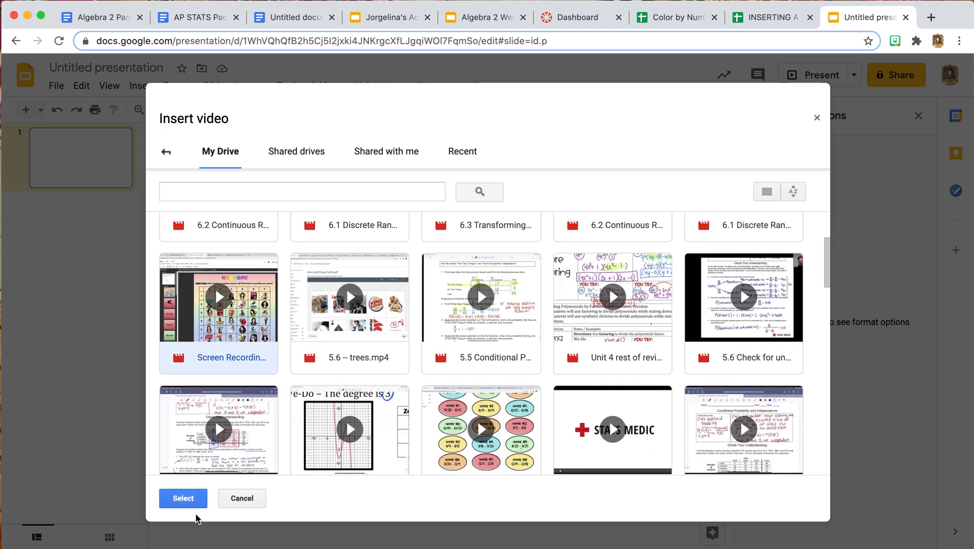
{"action": "left_click", "coordinate": [183, 498]}
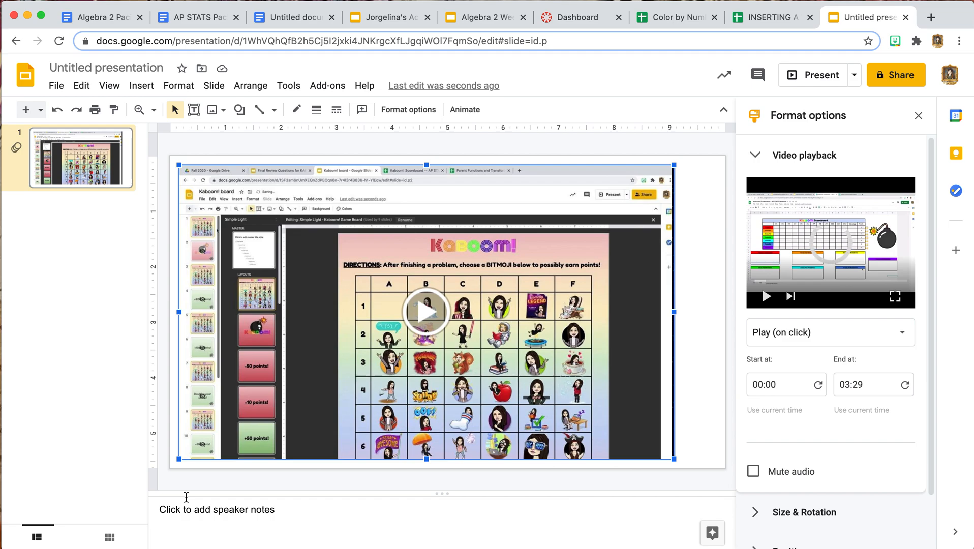
{"action": "mouse_move", "coordinate": [339, 221]}
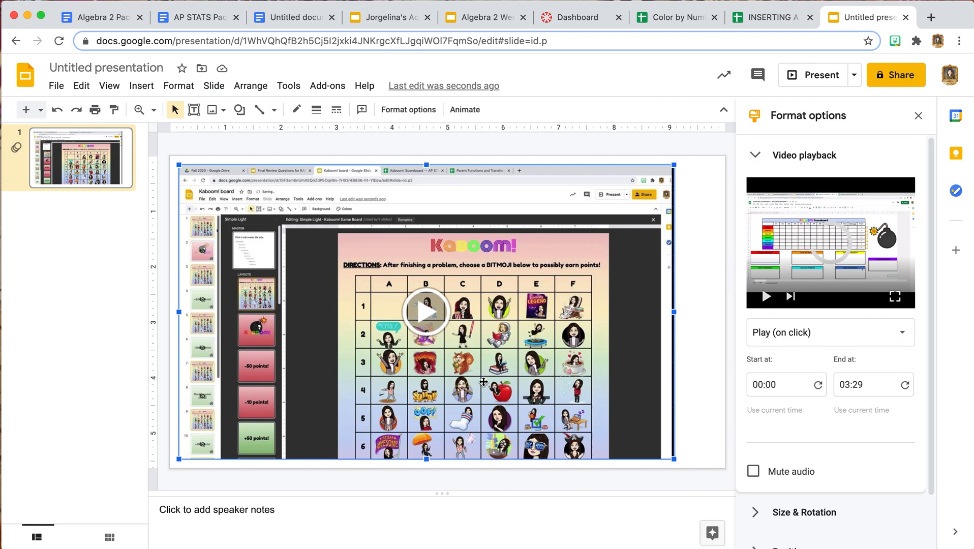
{"action": "mouse_move", "coordinate": [705, 356]}
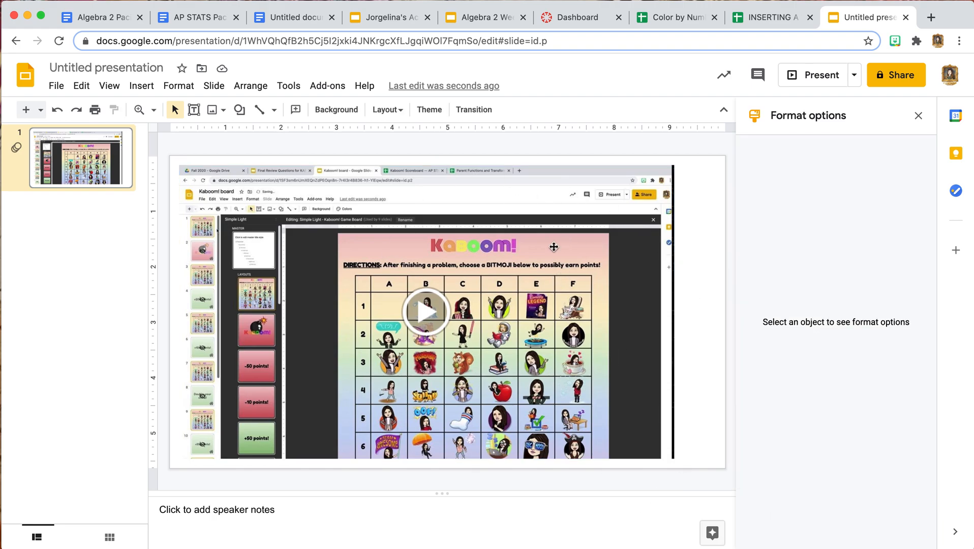
Step: Copy the slide's video and return to the INSERTING A VIDEO spreadsheet
{"action": "left_click", "coordinate": [426, 311]}
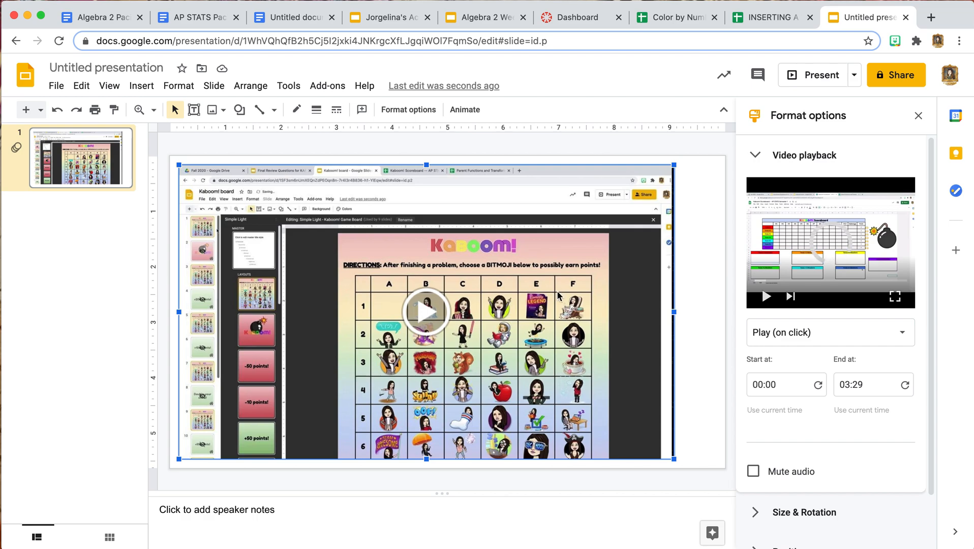
{"action": "right_click", "coordinate": [559, 295]}
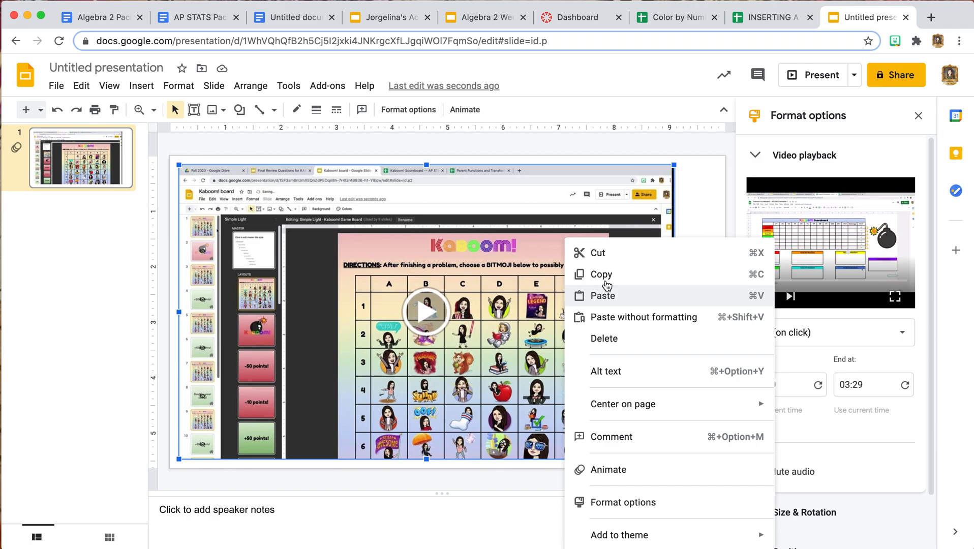
{"action": "left_click", "coordinate": [771, 16]}
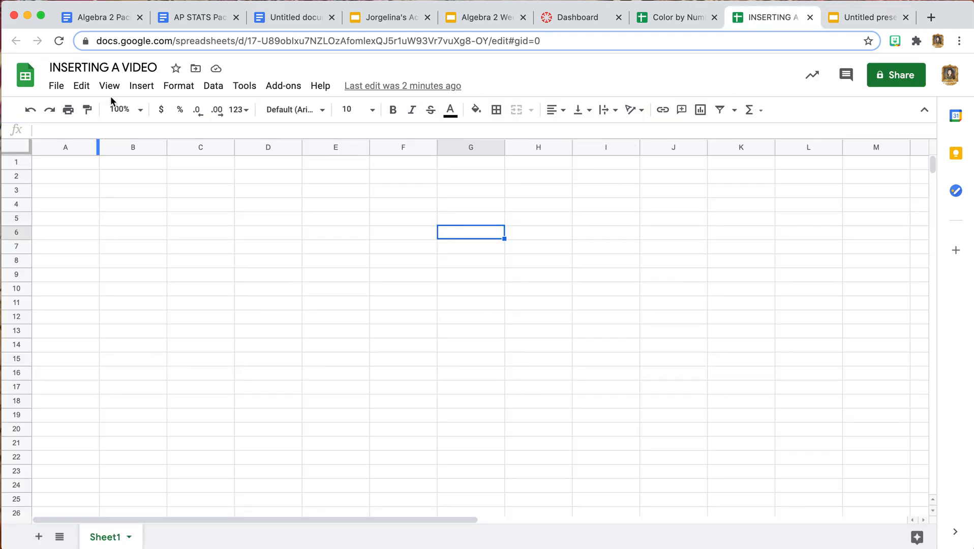
Step: Start a new drawing in the sheet and paste the copied video into its canvas
{"action": "left_click", "coordinate": [141, 86]}
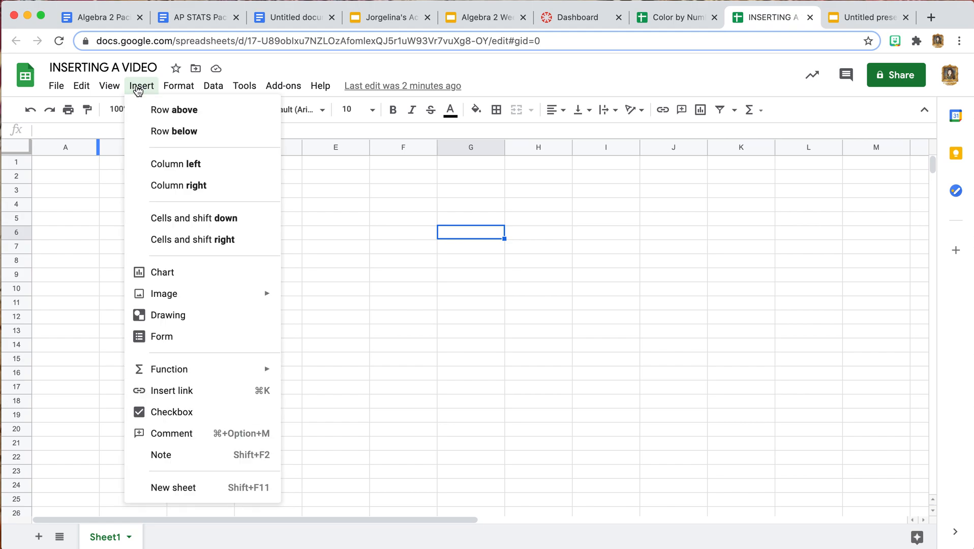
{"action": "mouse_move", "coordinate": [166, 315]}
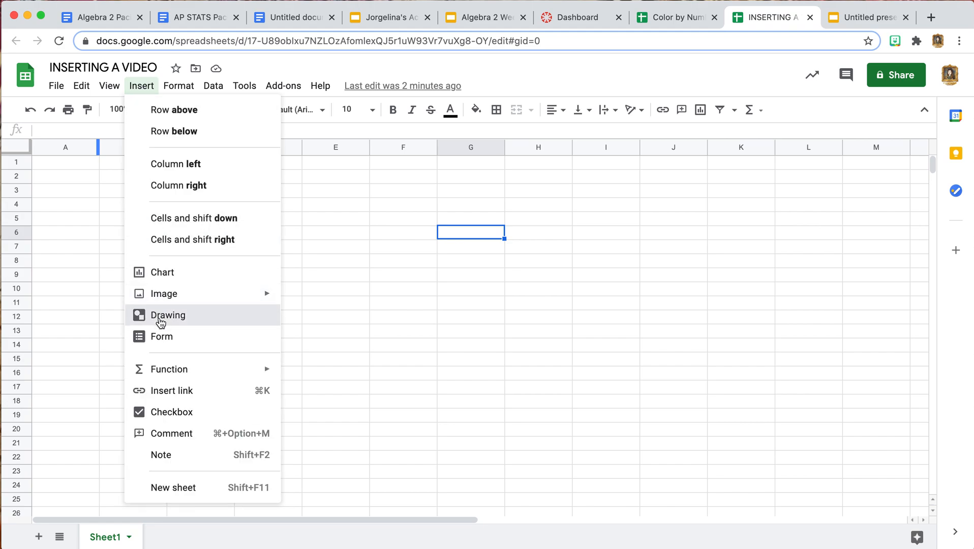
{"action": "left_click", "coordinate": [167, 315]}
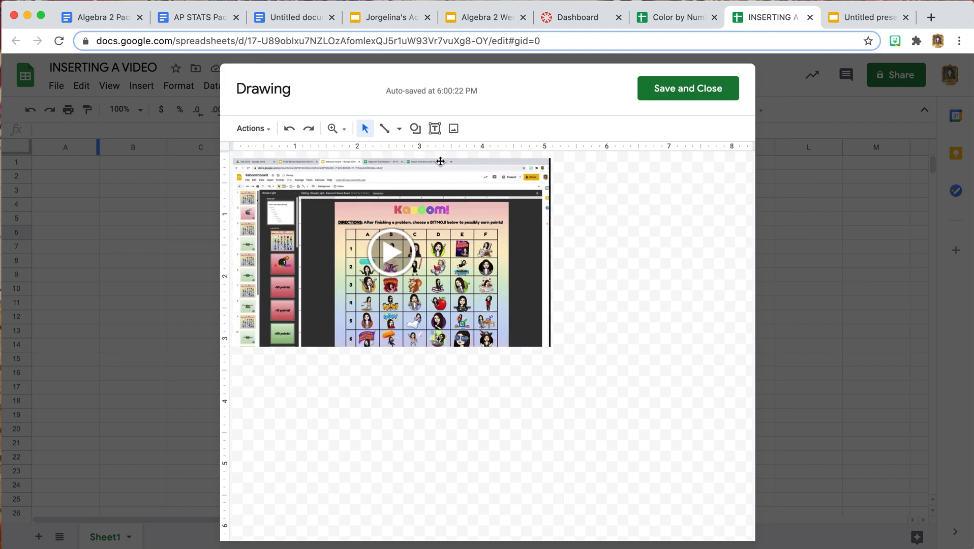
Step: Save and close the drawing so the video sits over columns A–E of the sheet
{"action": "left_click", "coordinate": [687, 88]}
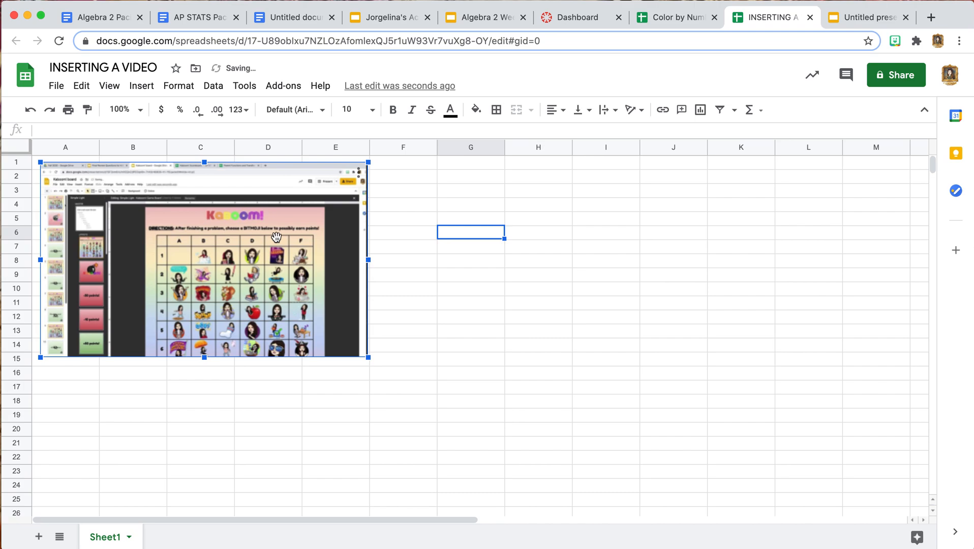
{"action": "mouse_move", "coordinate": [427, 344]}
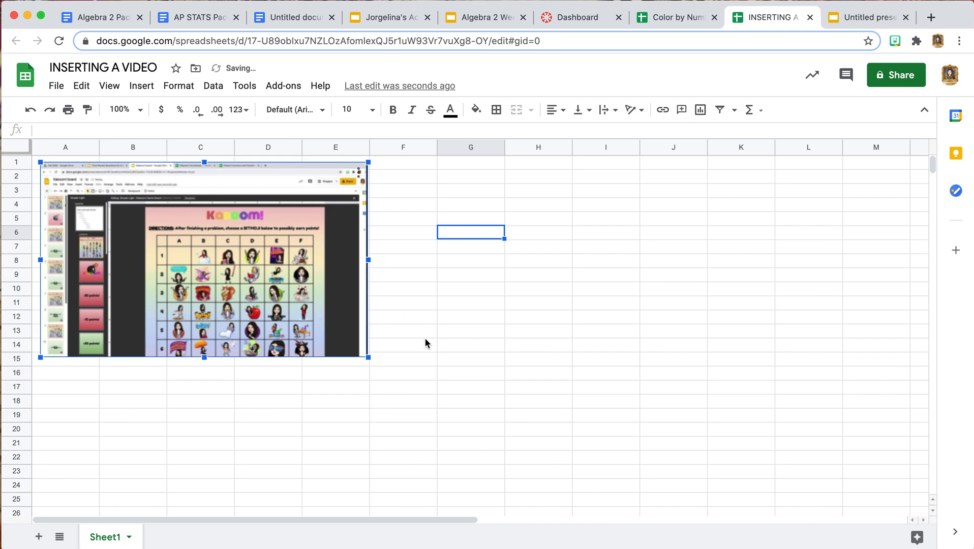
{"action": "left_click", "coordinate": [403, 329]}
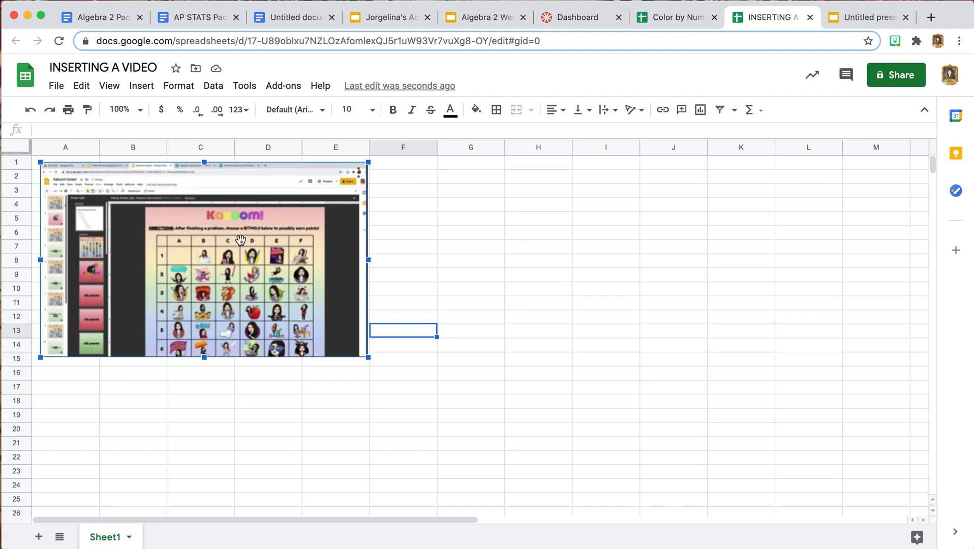
{"action": "double_click", "coordinate": [204, 259]}
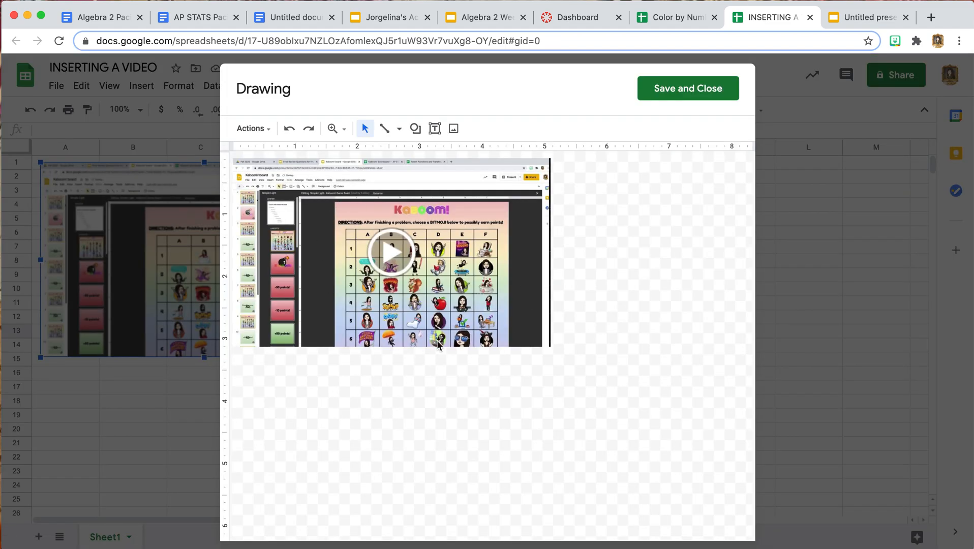
{"action": "left_click", "coordinate": [392, 251]}
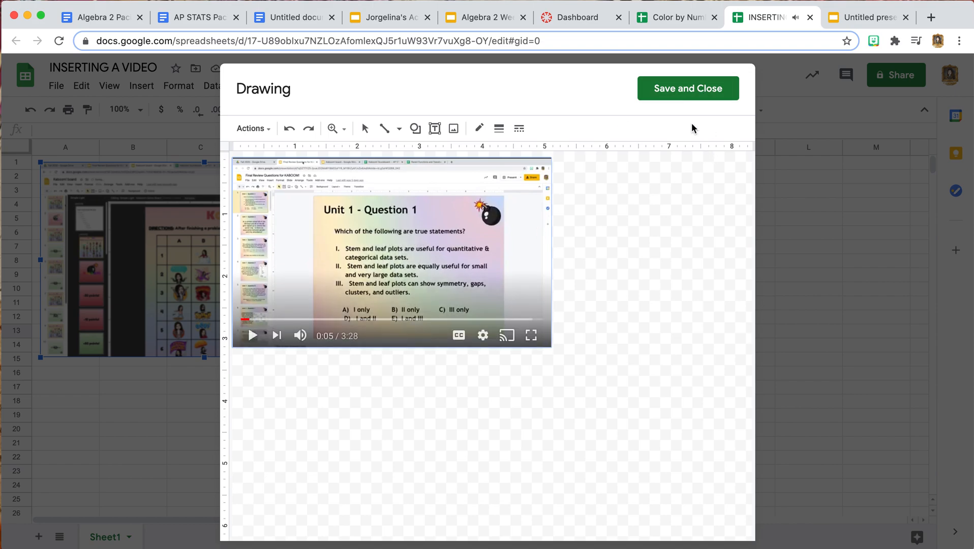
{"action": "left_click", "coordinate": [687, 88]}
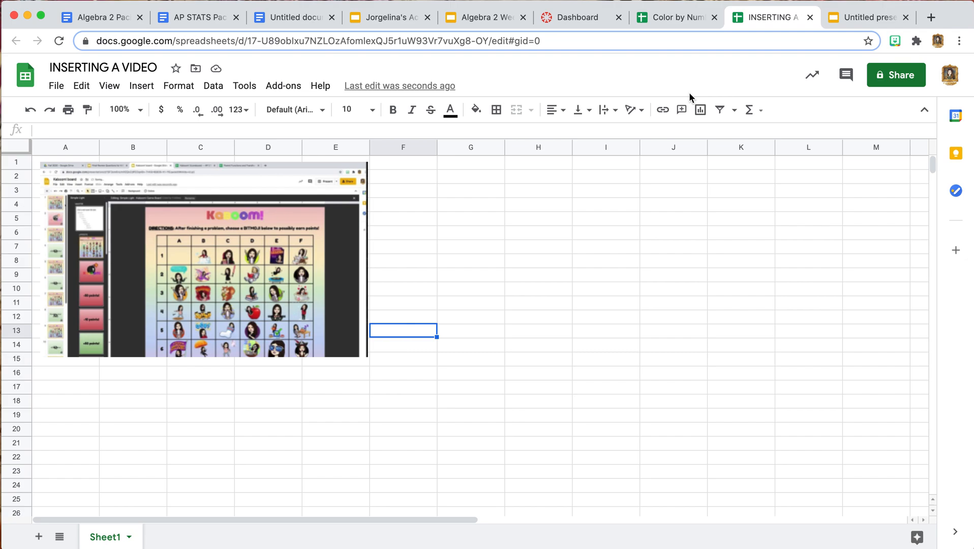
{"action": "mouse_move", "coordinate": [315, 231]}
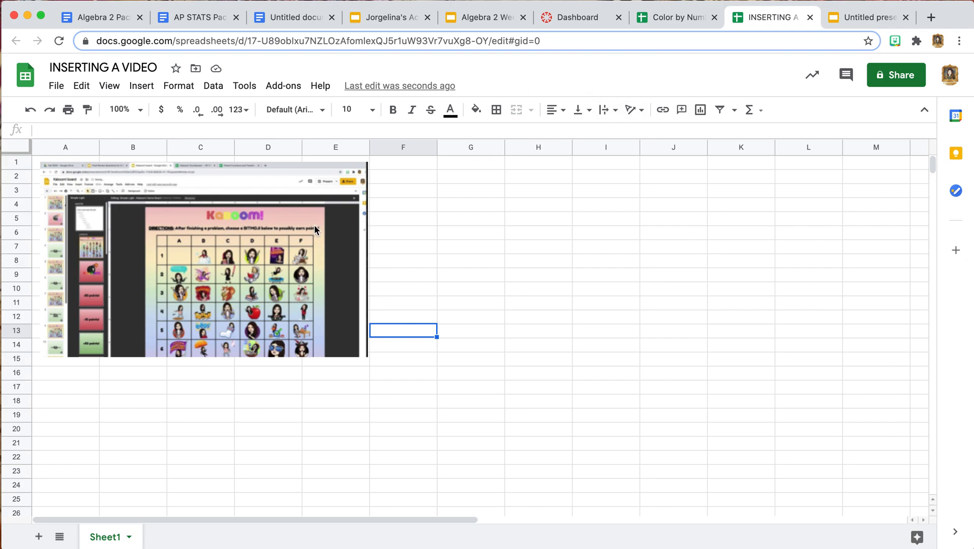
{"action": "mouse_move", "coordinate": [421, 297]}
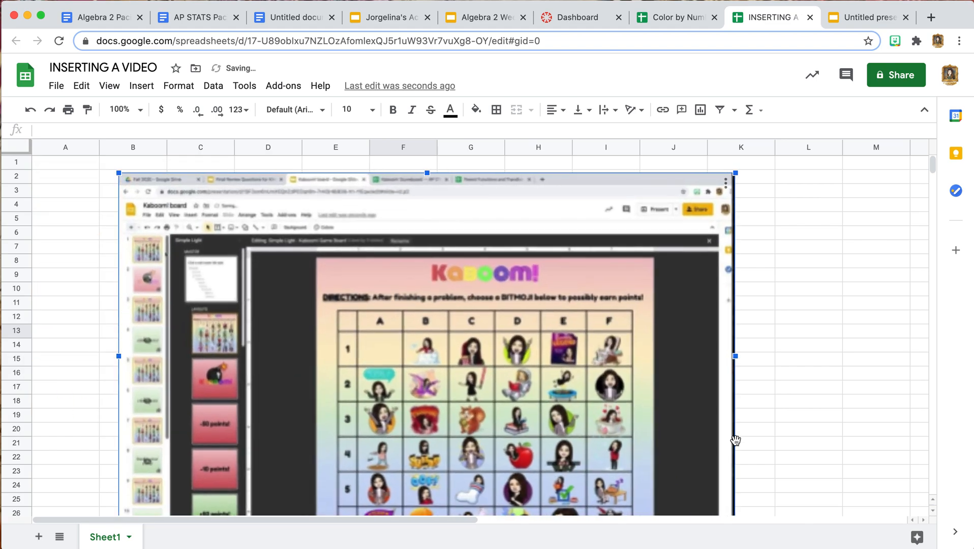
Step: Enlarge the video drawing to span roughly columns B–J, then deselect it
{"action": "left_click", "coordinate": [809, 387]}
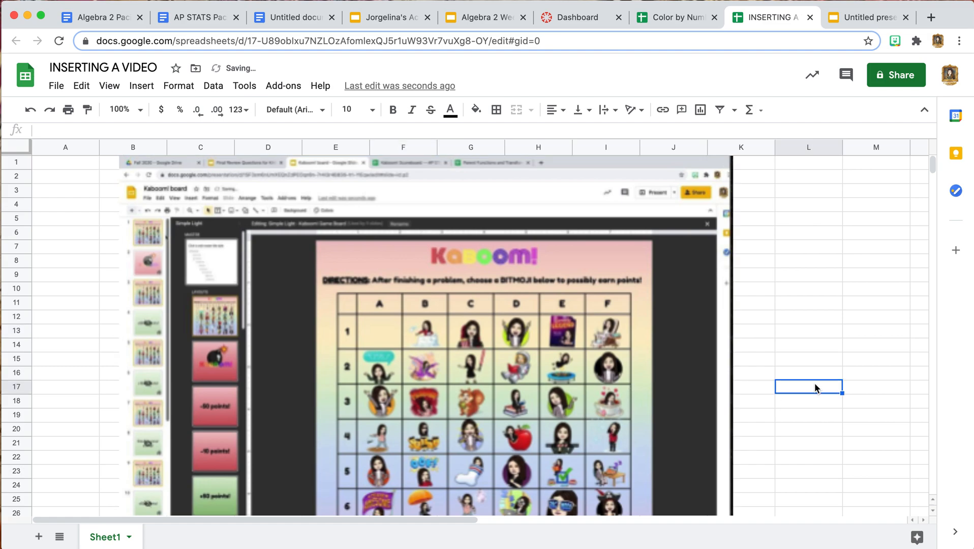